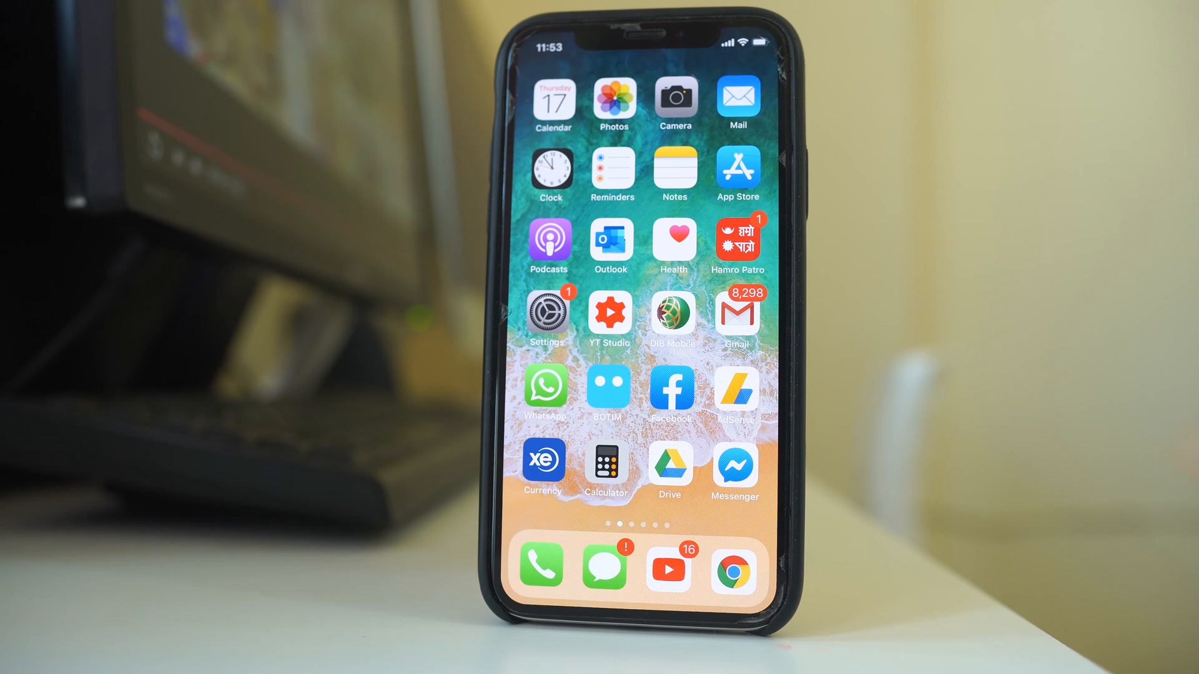
# Reach the Messages page in Settings, scrolling down to find it.
pyautogui.click(550, 311)
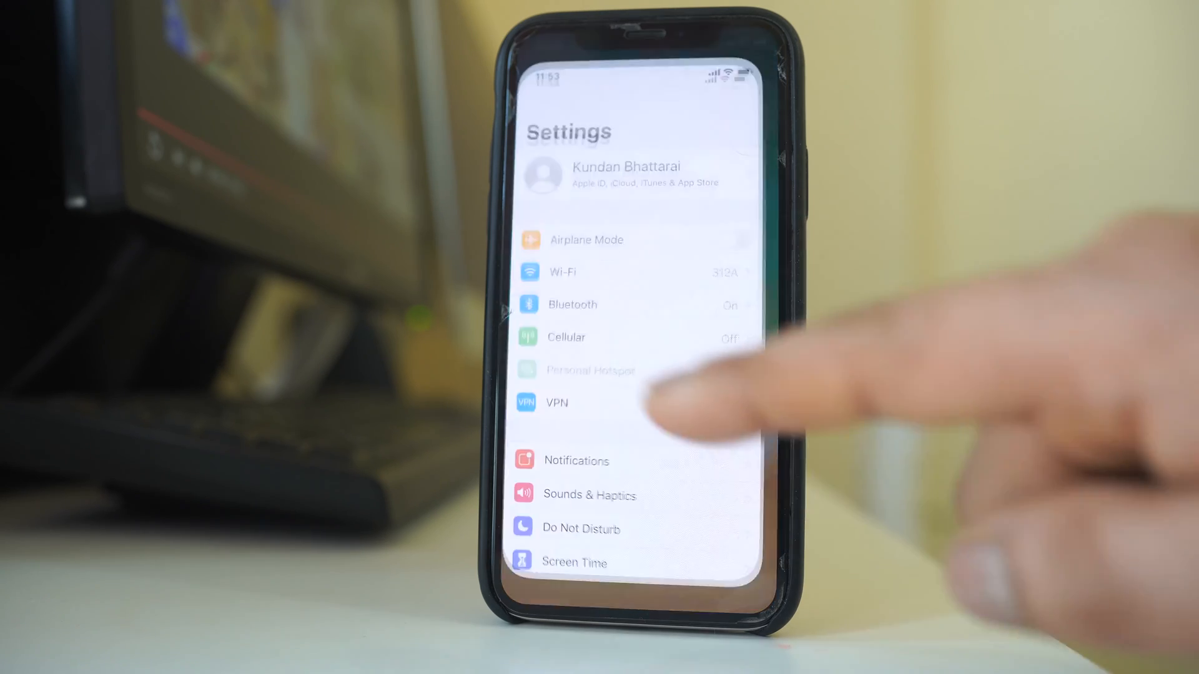
pyautogui.scroll(-3)
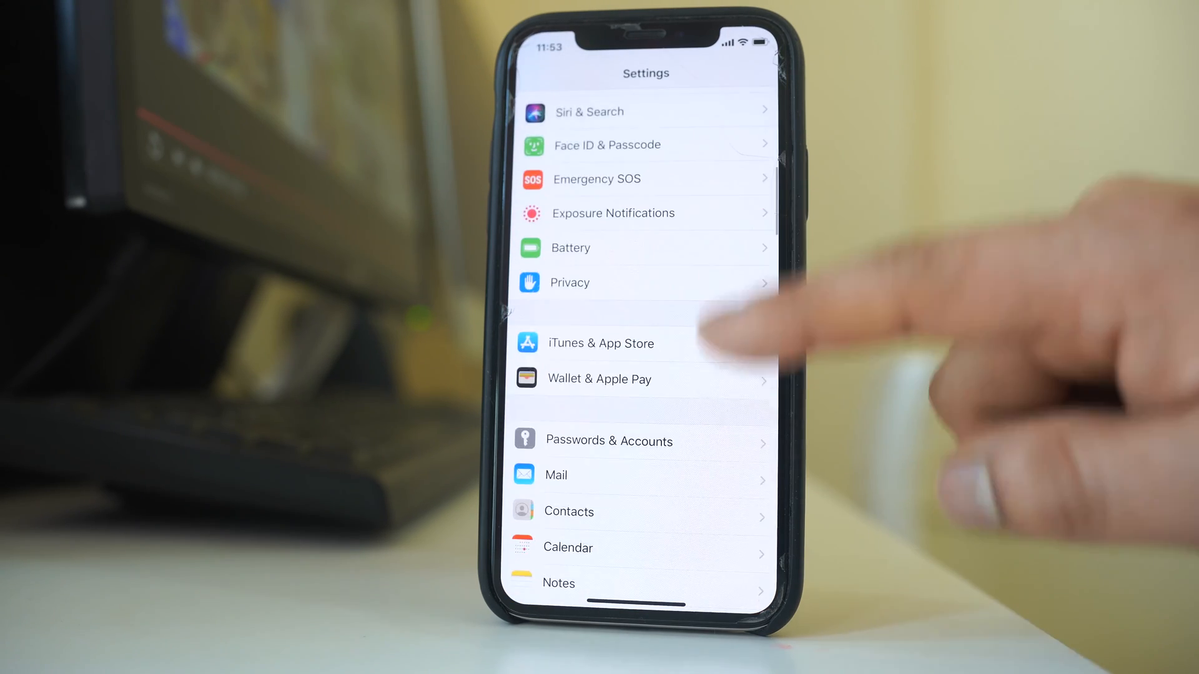
pyautogui.scroll(-3)
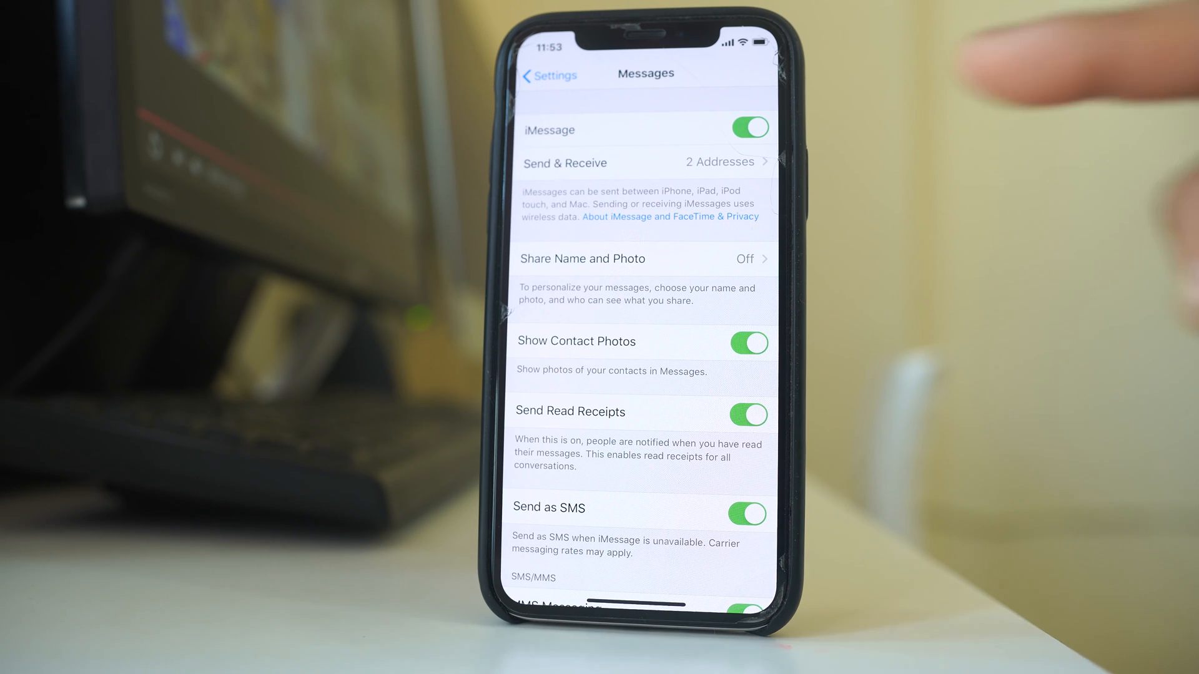
# Switch iMessage off, leaving SMS/MMS options like MMS Messaging on.
pyautogui.click(748, 128)
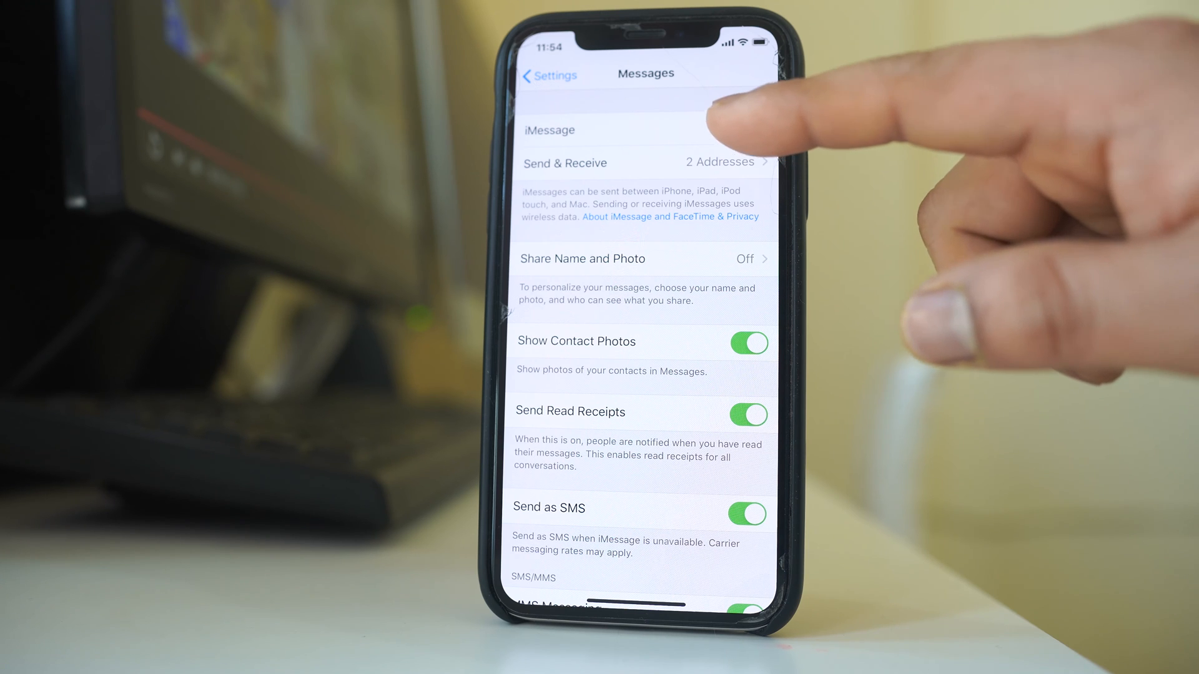
pyautogui.click(748, 129)
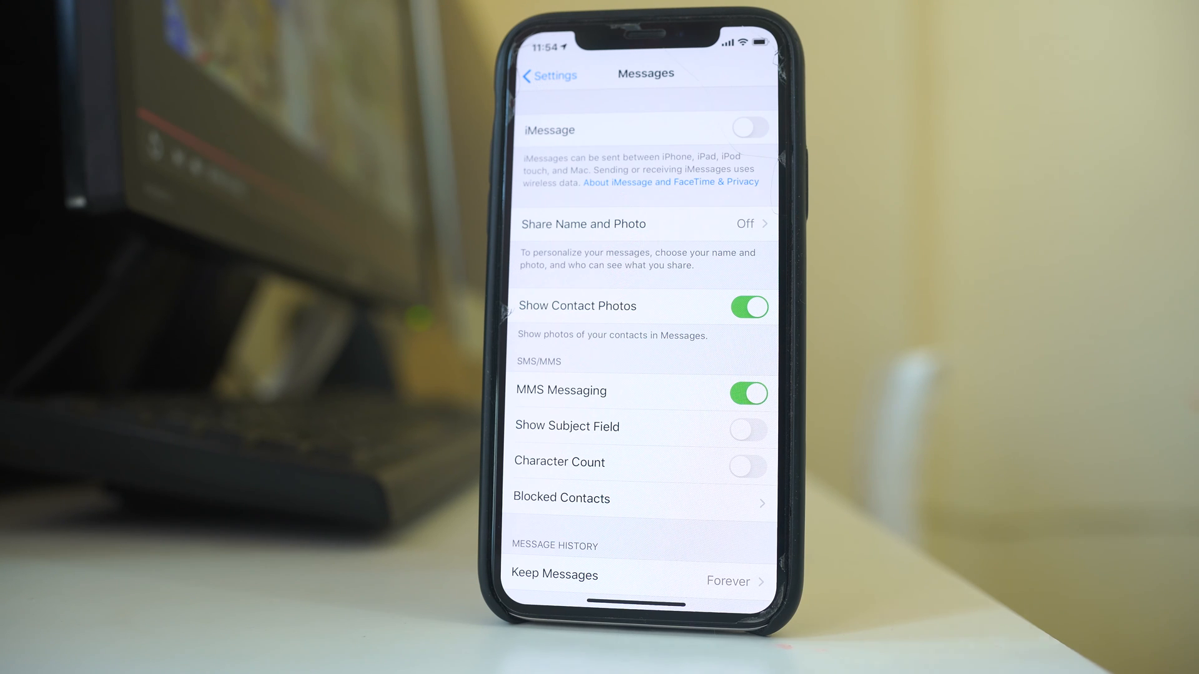
# Switch iMessage back on and toggle Send as SMS off then on.
pyautogui.click(748, 127)
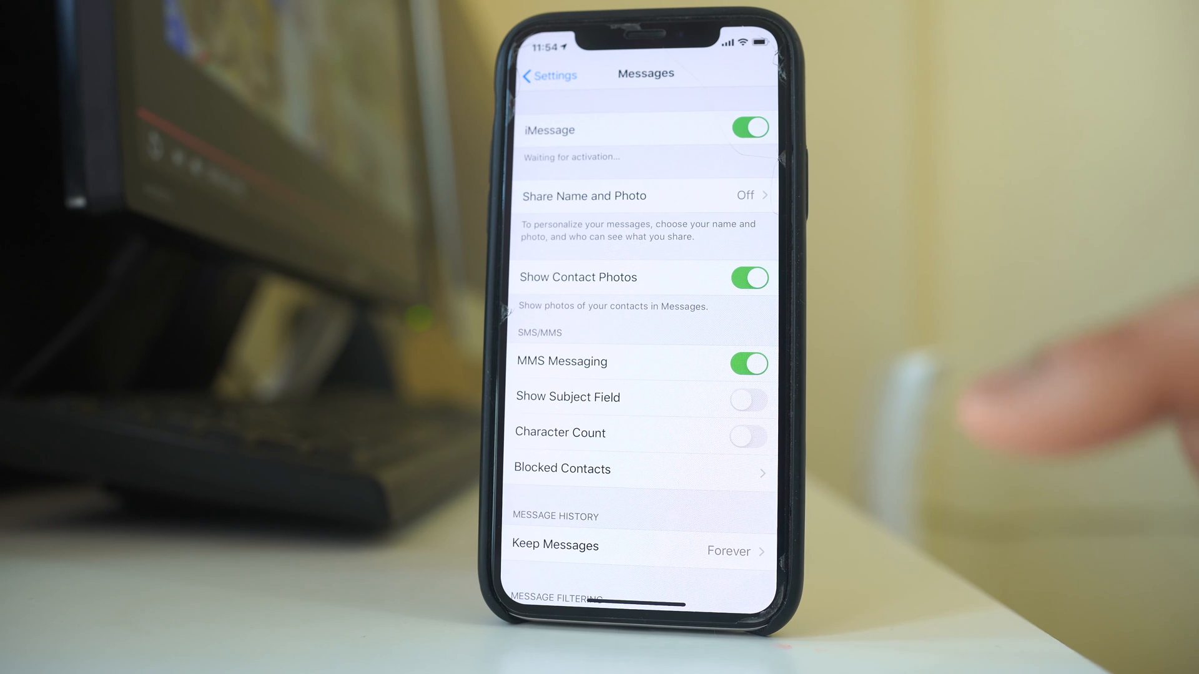
pyautogui.moveTo(994, 414)
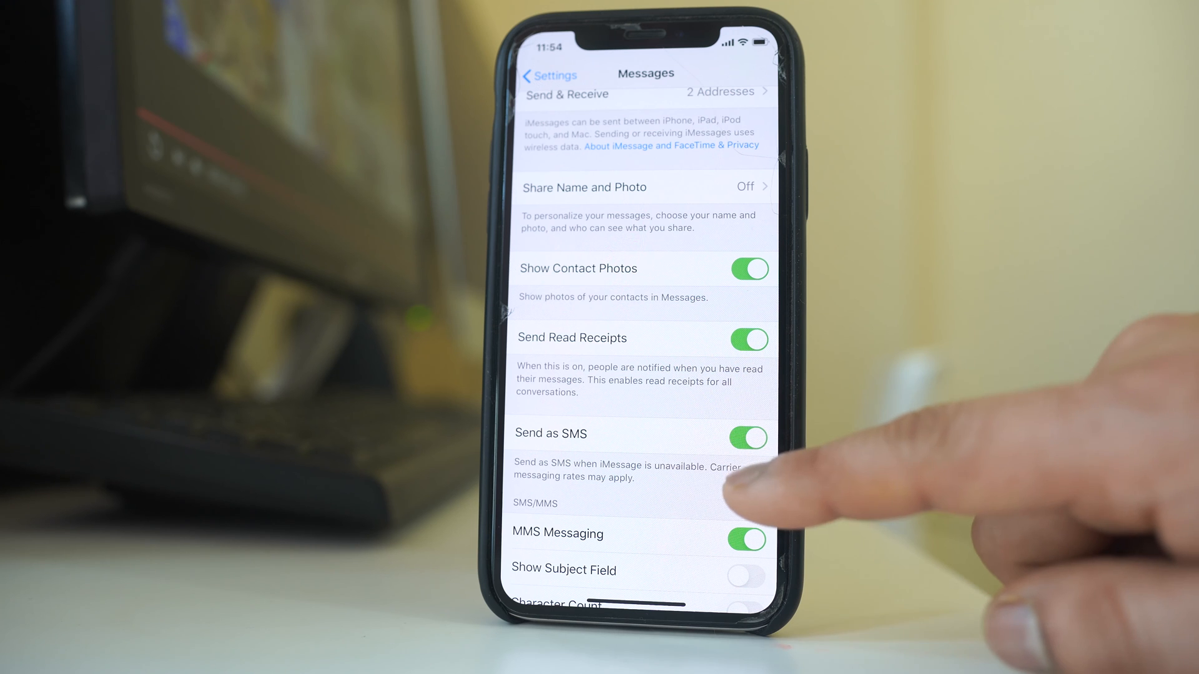
pyautogui.click(748, 438)
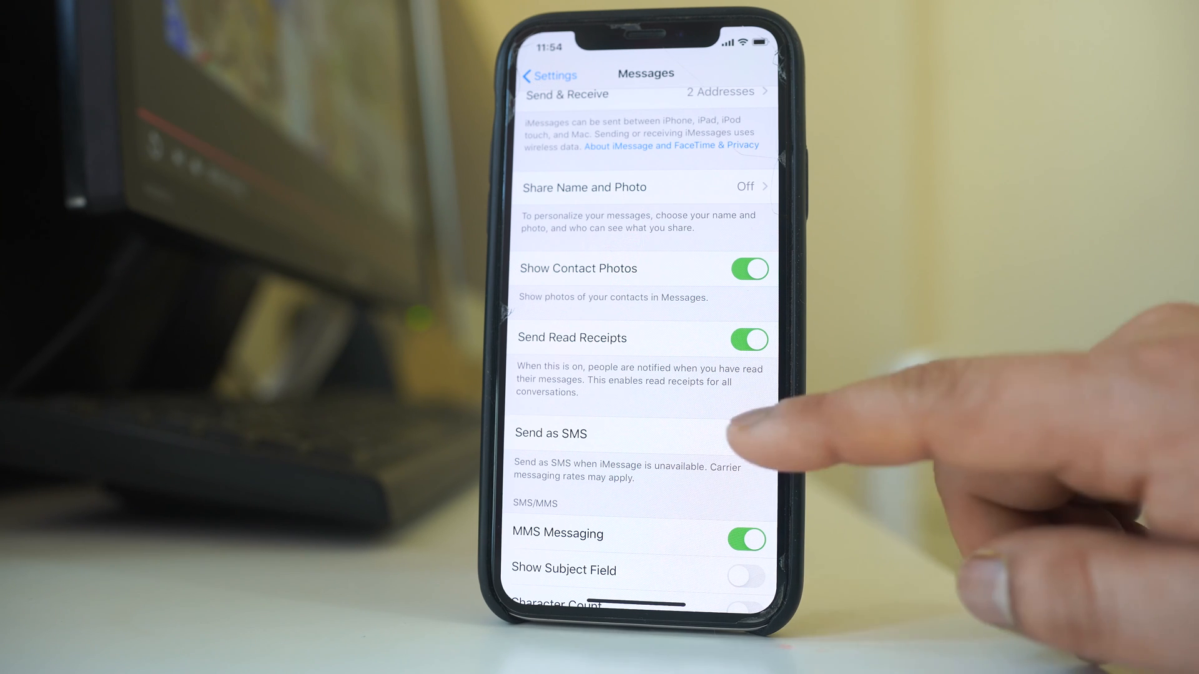
pyautogui.click(747, 438)
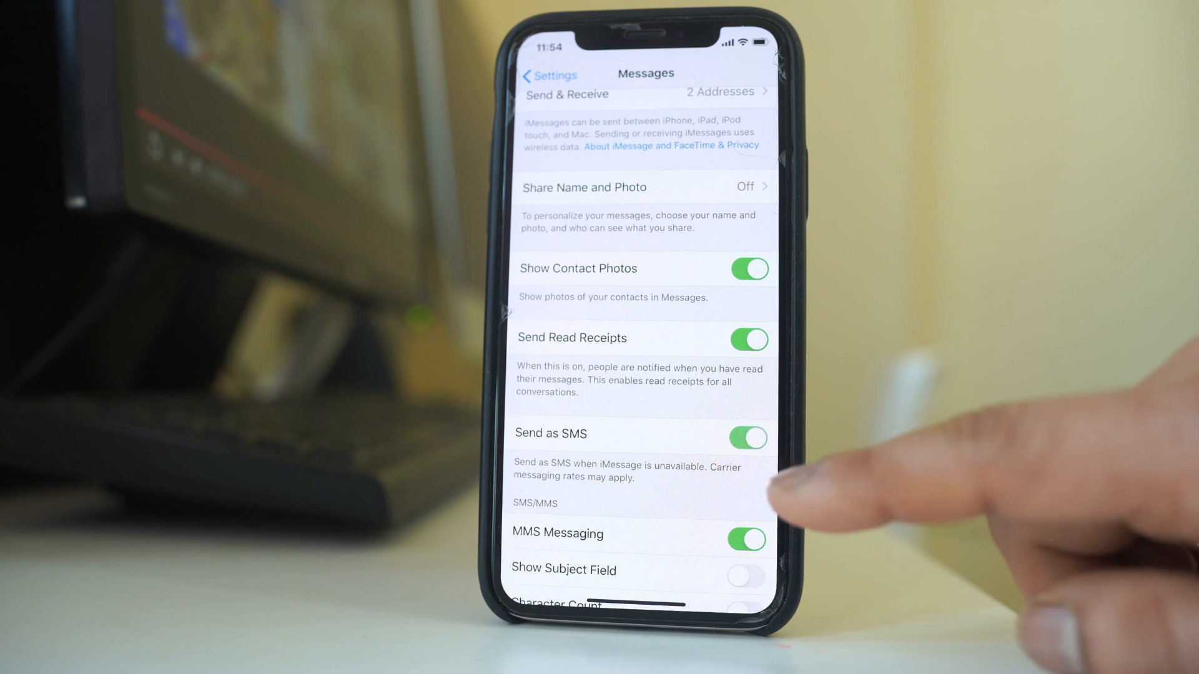